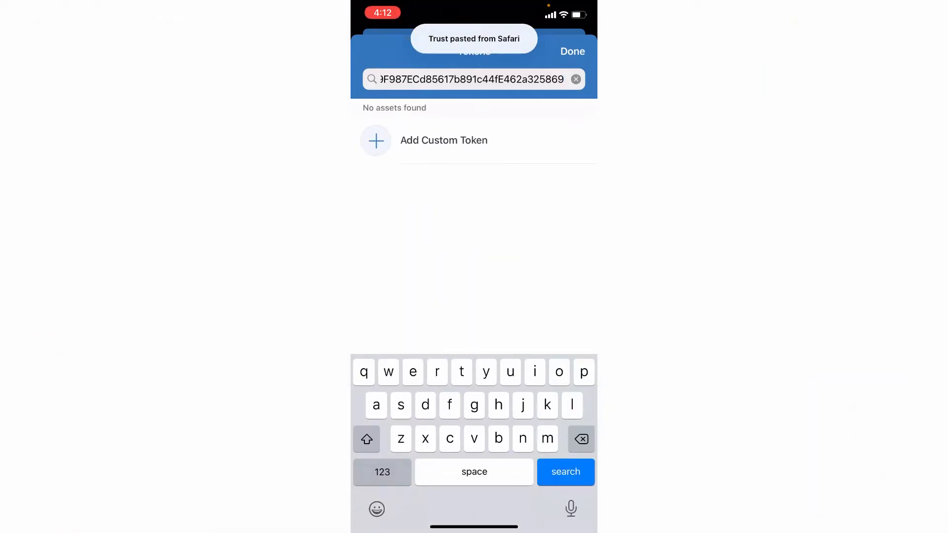
# Step: Save Gunstar Metaverse (GST) on Smart Chain as a custom token from its pasted contract address
pyautogui.click(443, 140)
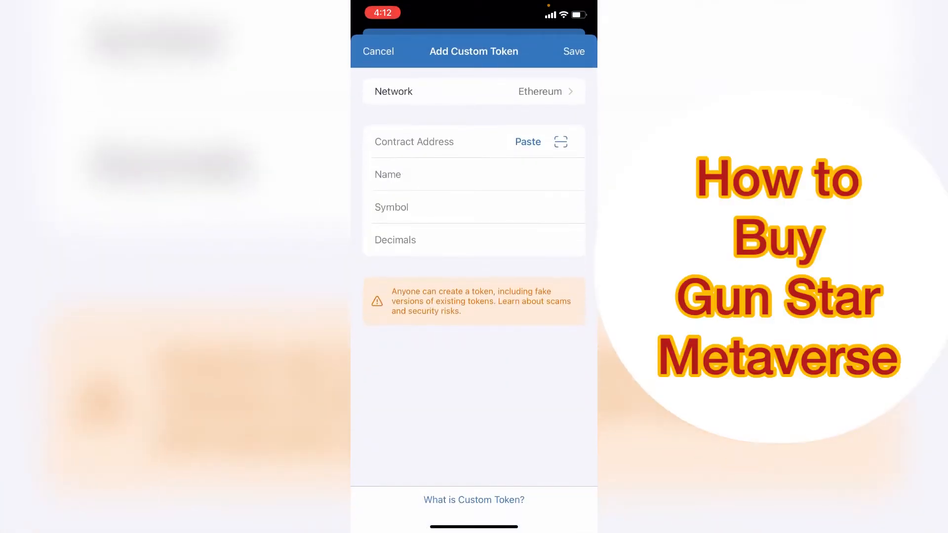
pyautogui.click(537, 91)
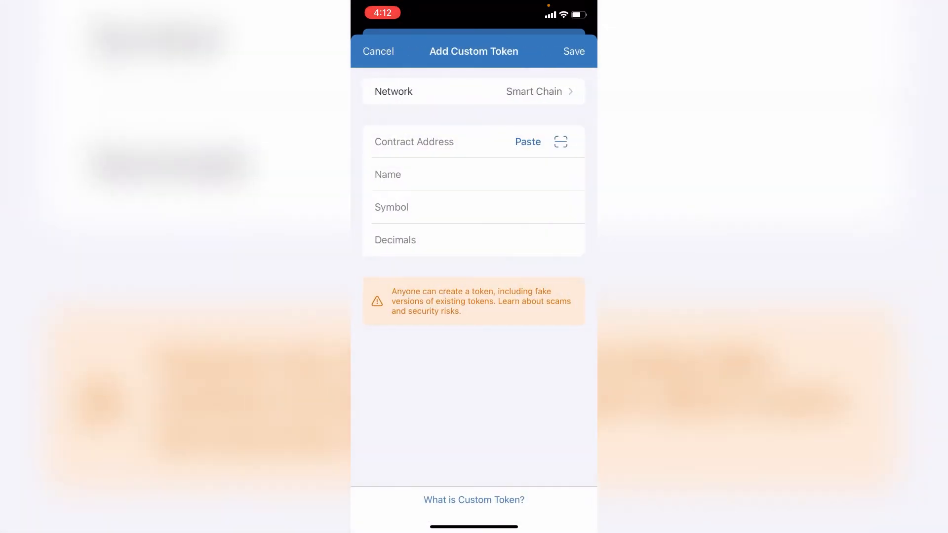
pyautogui.click(527, 142)
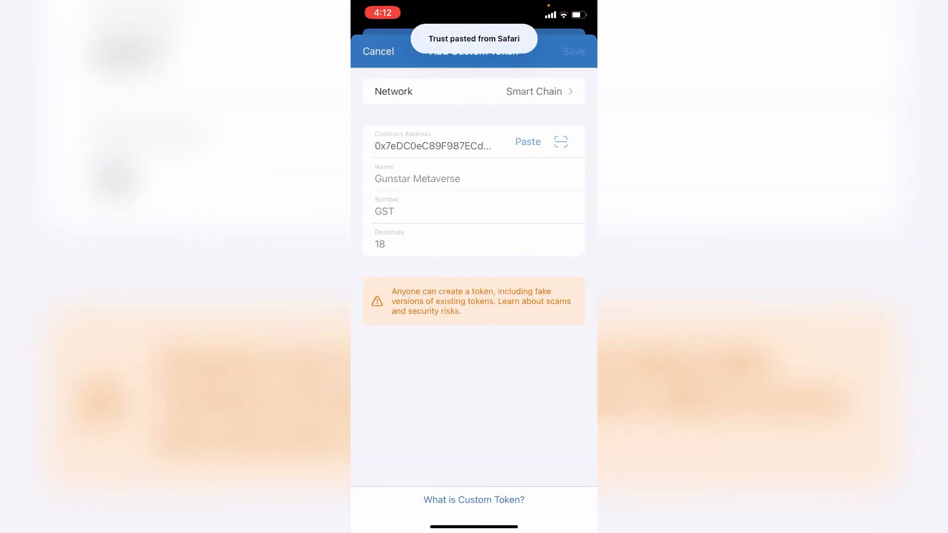
pyautogui.click(573, 51)
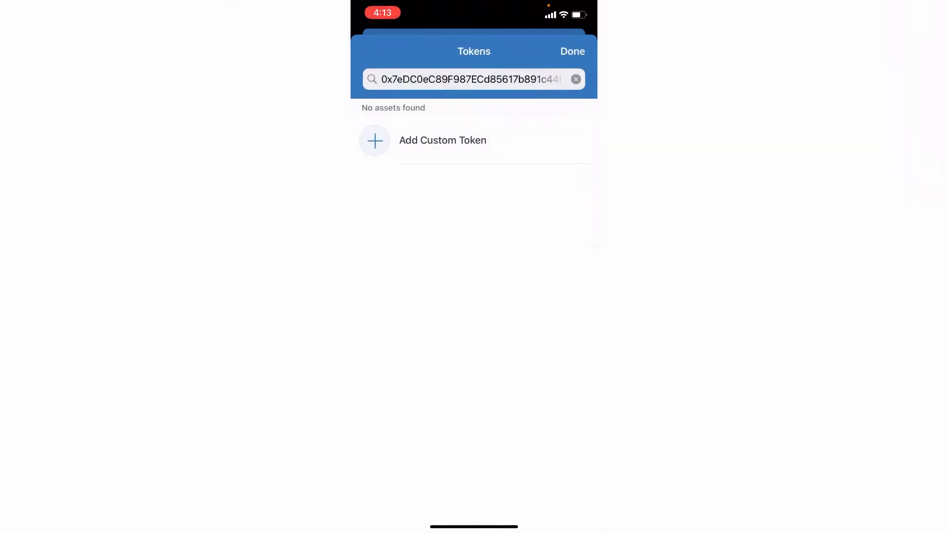
# Step: Close Trust Wallet's token list to move on to PancakeSwap in Safari
pyautogui.click(571, 51)
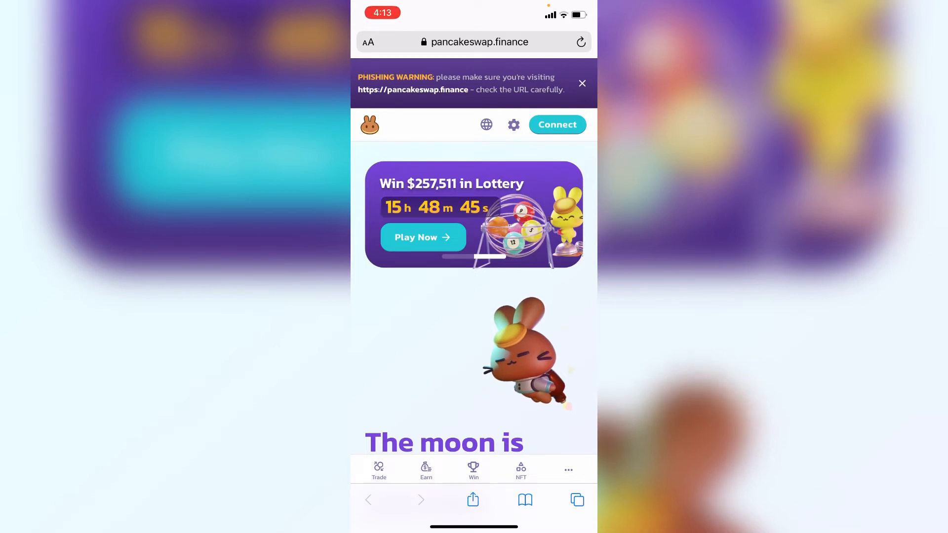
# Step: Try connecting Trust Wallet to PancakeSwap, retrying after a provider error
pyautogui.click(555, 125)
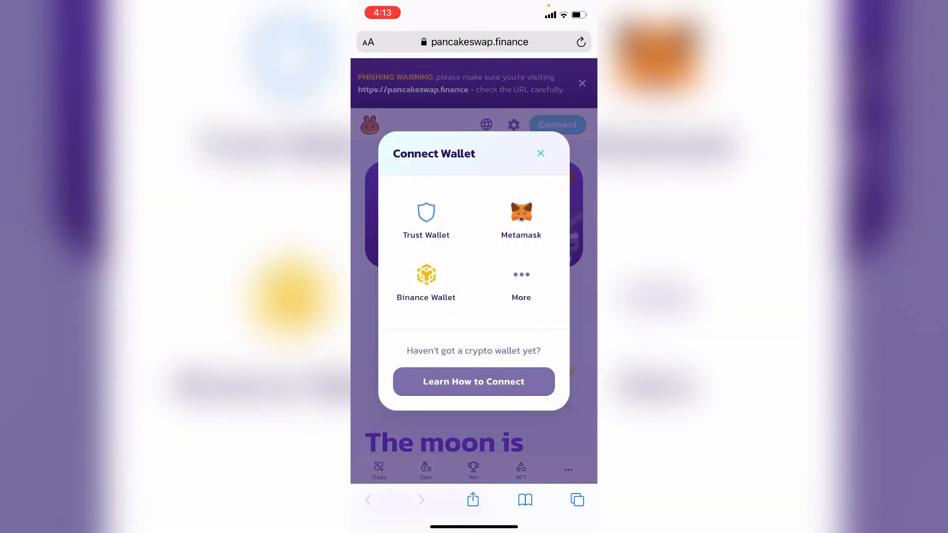
pyautogui.click(521, 218)
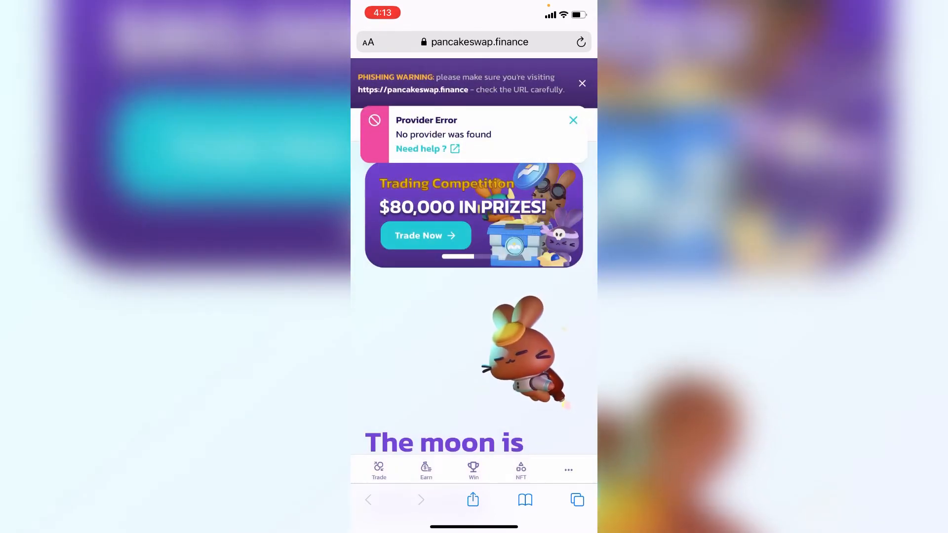
pyautogui.click(556, 124)
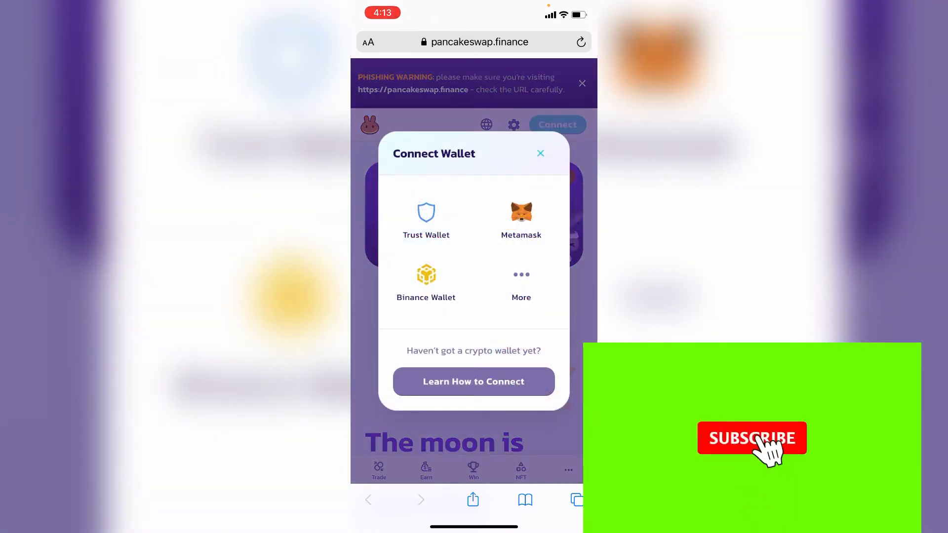
pyautogui.click(520, 219)
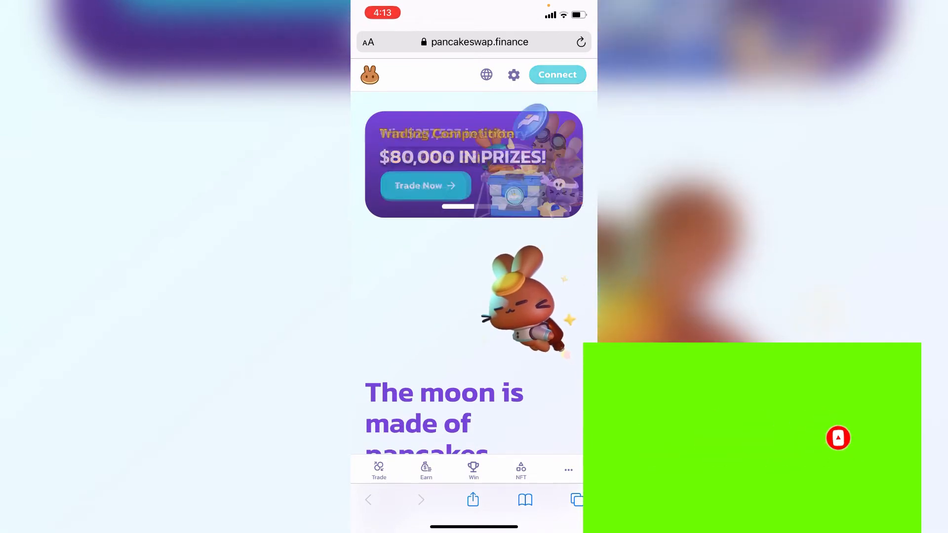
# Step: Connect a wallet to PancakeSwap through the More wallet options
pyautogui.click(556, 75)
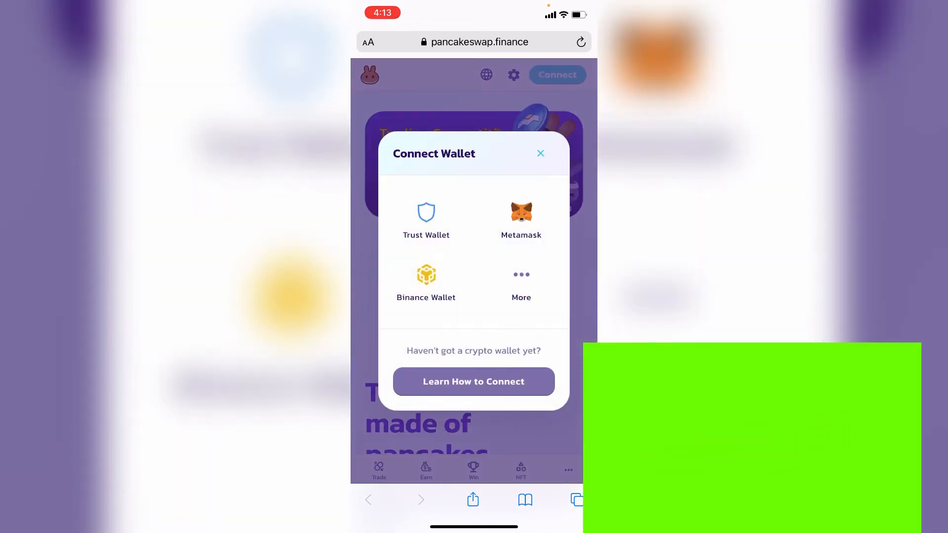
pyautogui.click(520, 278)
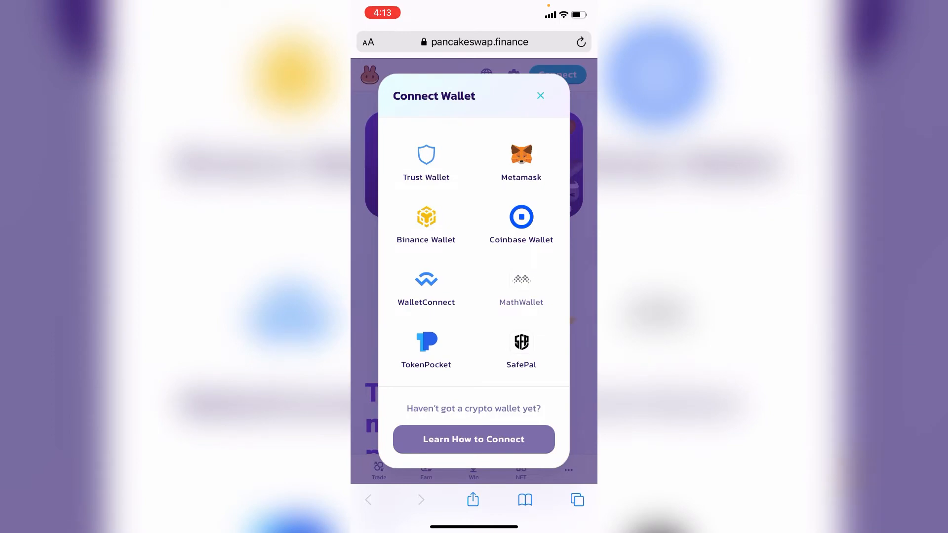
pyautogui.click(539, 95)
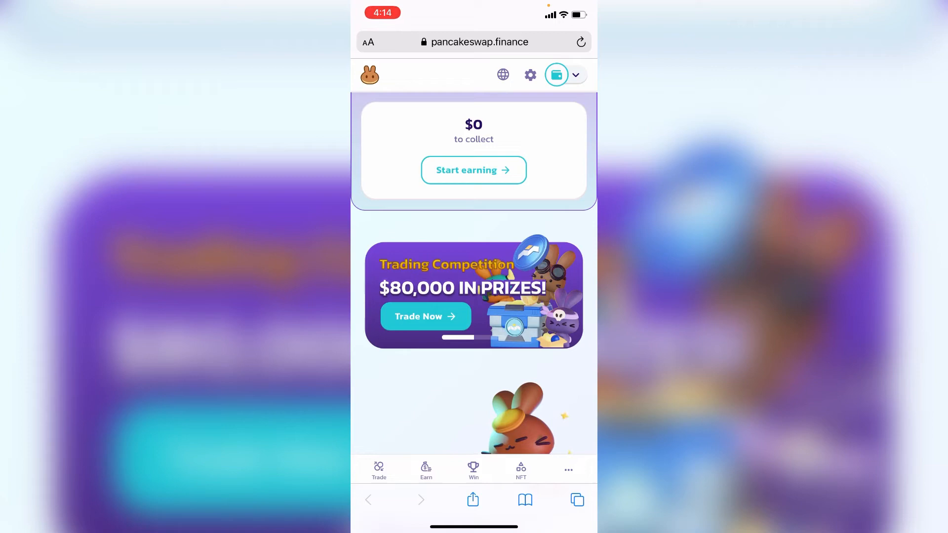
# Step: Open the Swap form and search the receive-token list for contract 0C0eC89F987ECd85617b891c44fE462a325869
pyautogui.click(379, 471)
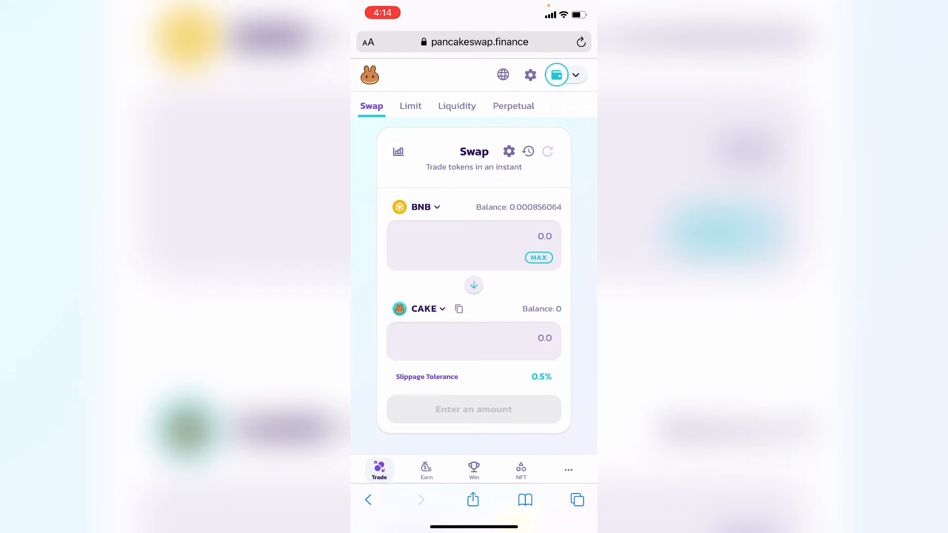
pyautogui.click(426, 309)
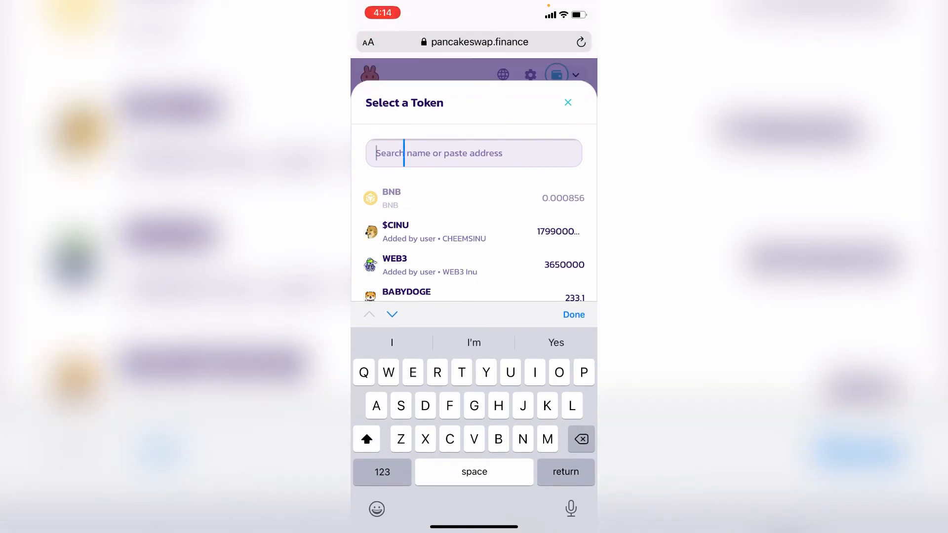
pyautogui.write('0C0eC89F987ECd85617b891c44fE462a325869')
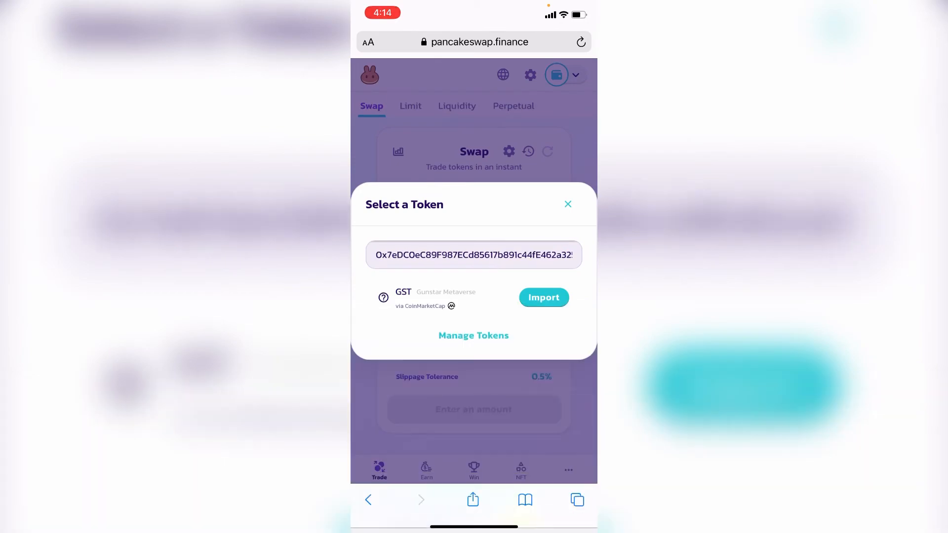
# Step: Import Gunstar Metaverse (GST) as the token to receive for BNB
pyautogui.click(543, 297)
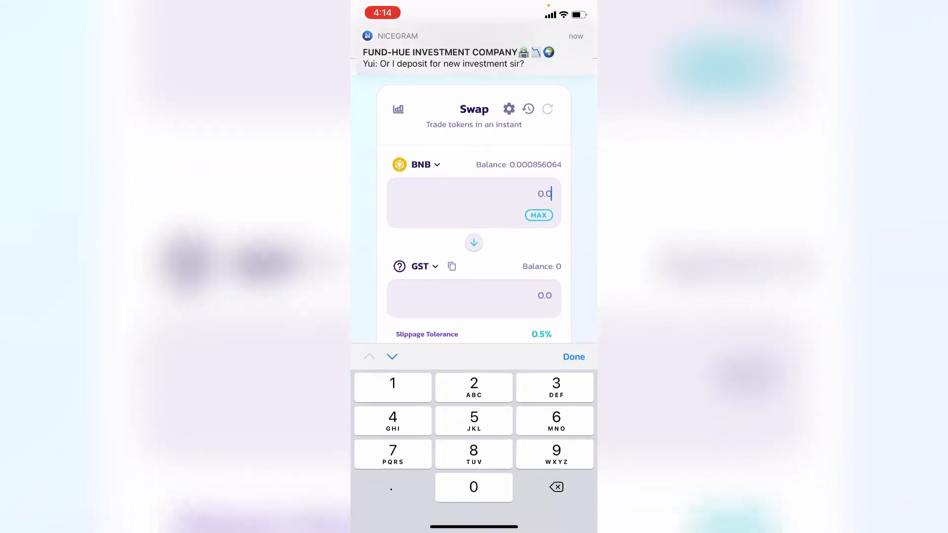
pyautogui.write('82')
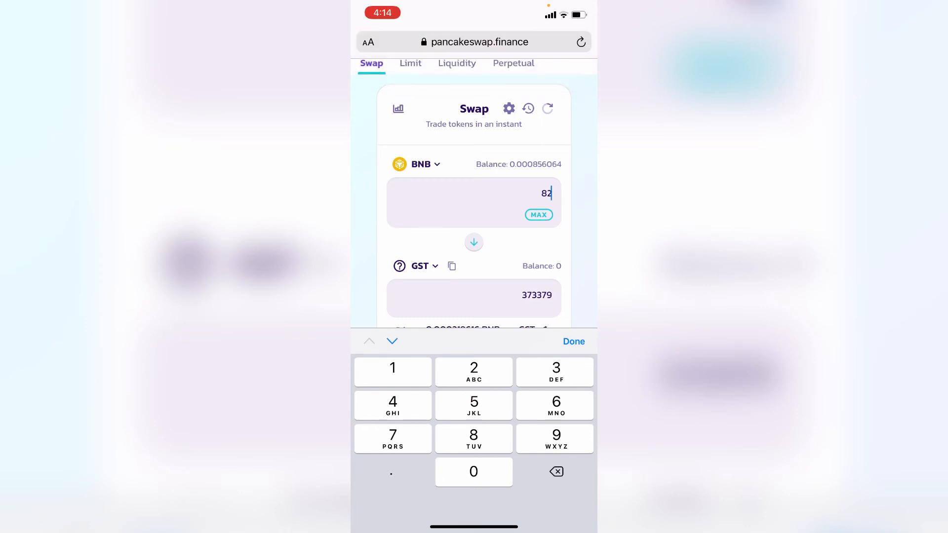
pyautogui.click(555, 471)
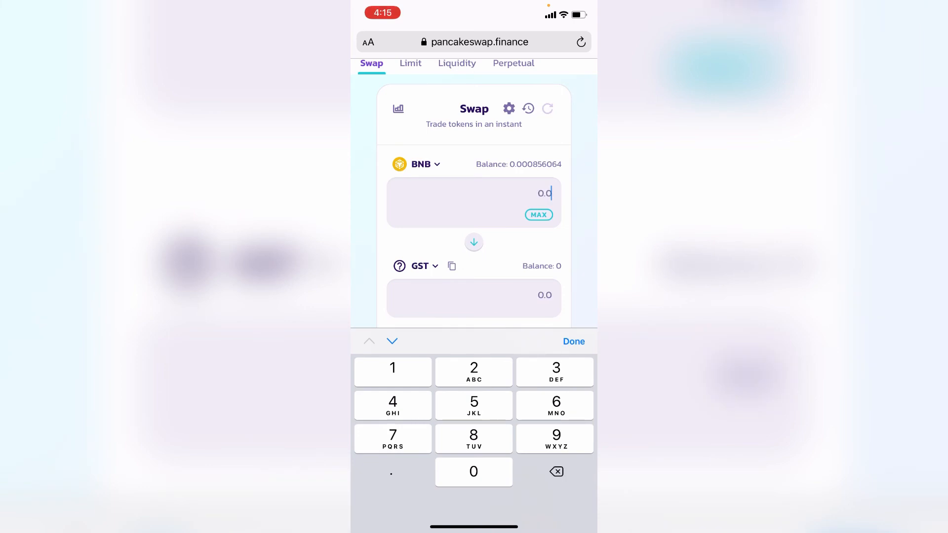
pyautogui.click(573, 341)
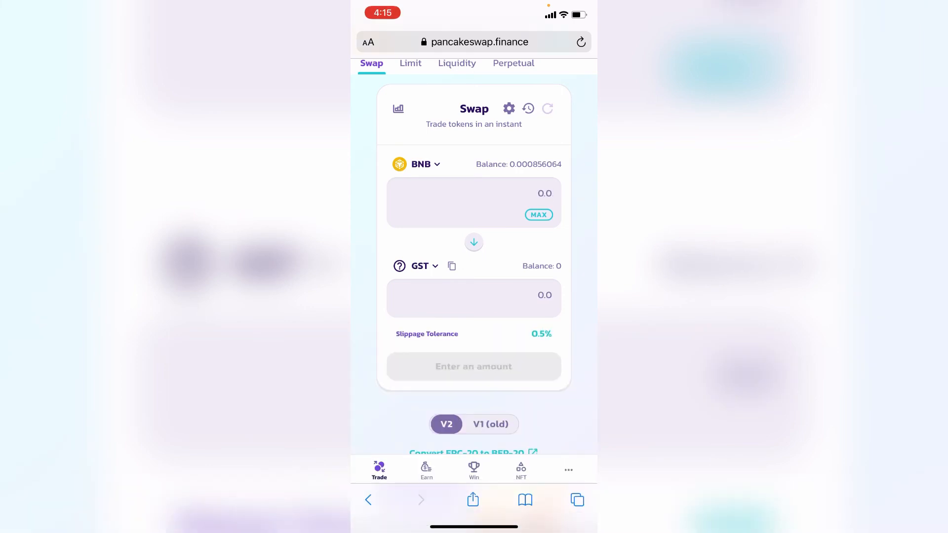